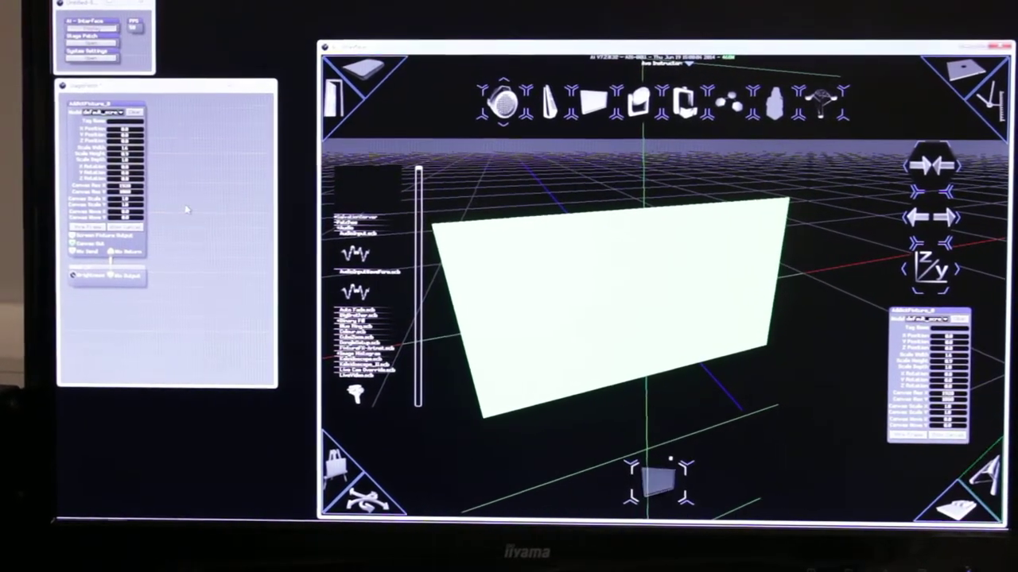
# Bring up the insert-patch options menu inside the stage patch panel.
pyautogui.rightClick(187, 210)
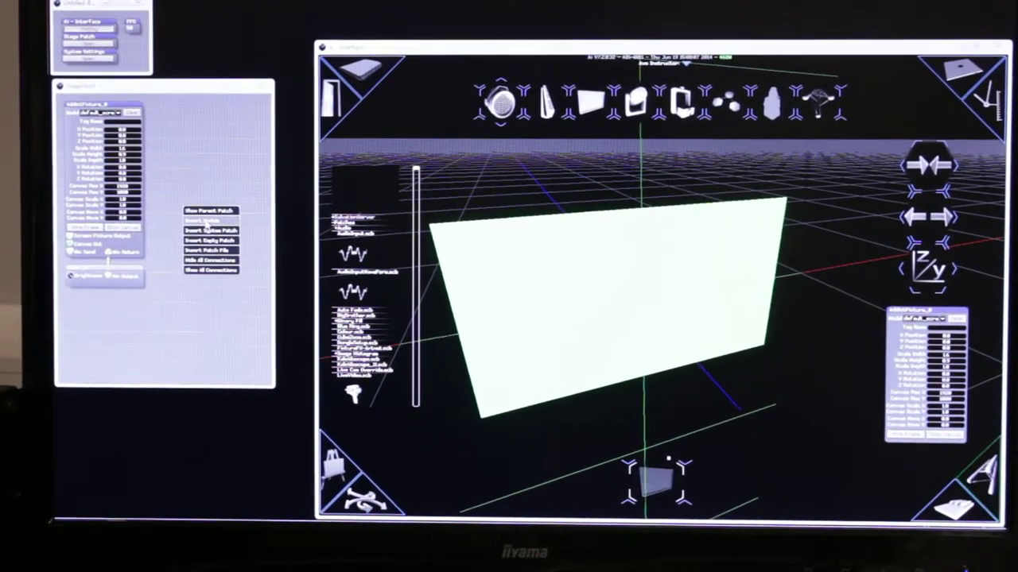